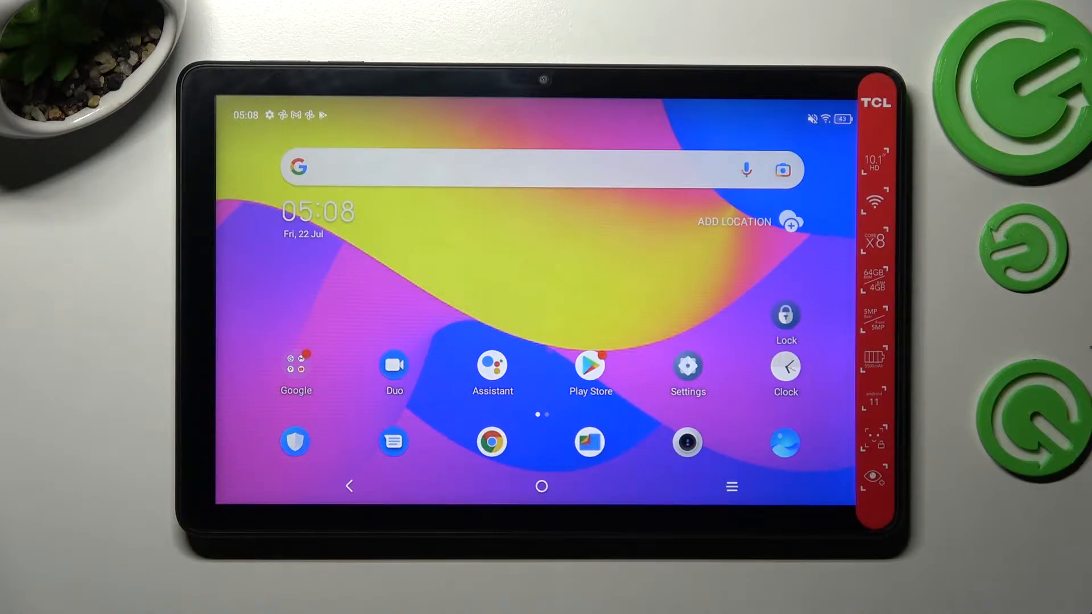
Launch the Settings app from the home screen.
click(686, 365)
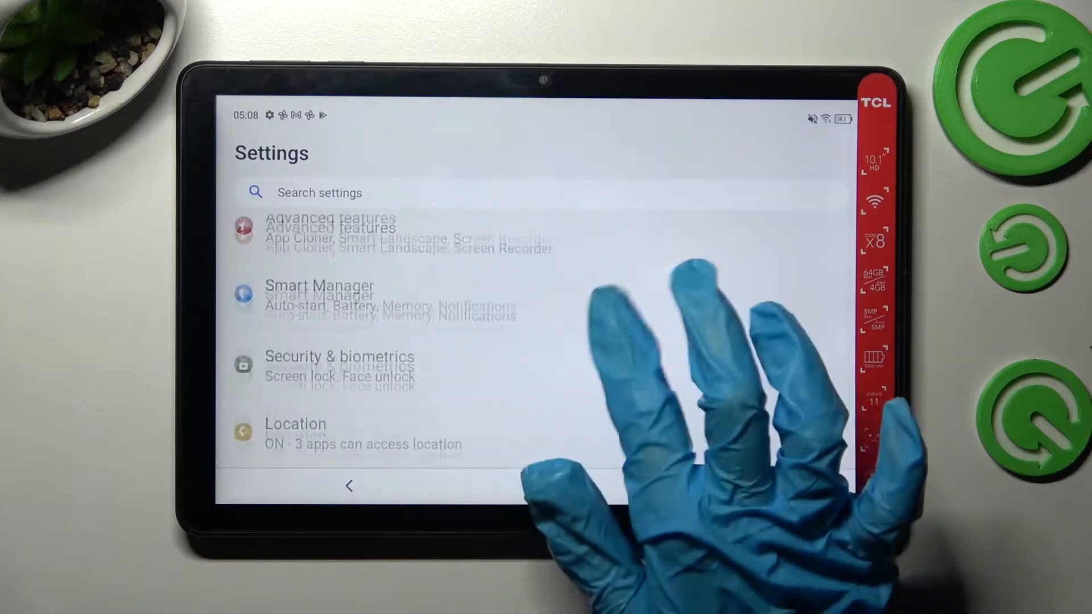
Under Security & biometrics, choose Pattern, draw an L-shaped pattern, redraw and confirm it.
click(338, 366)
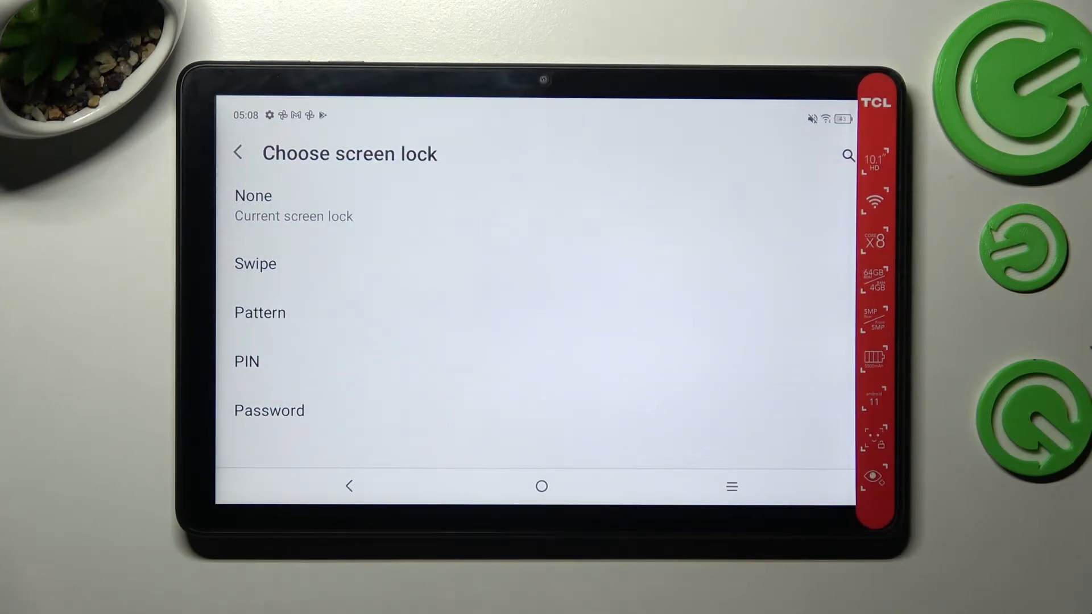
click(260, 312)
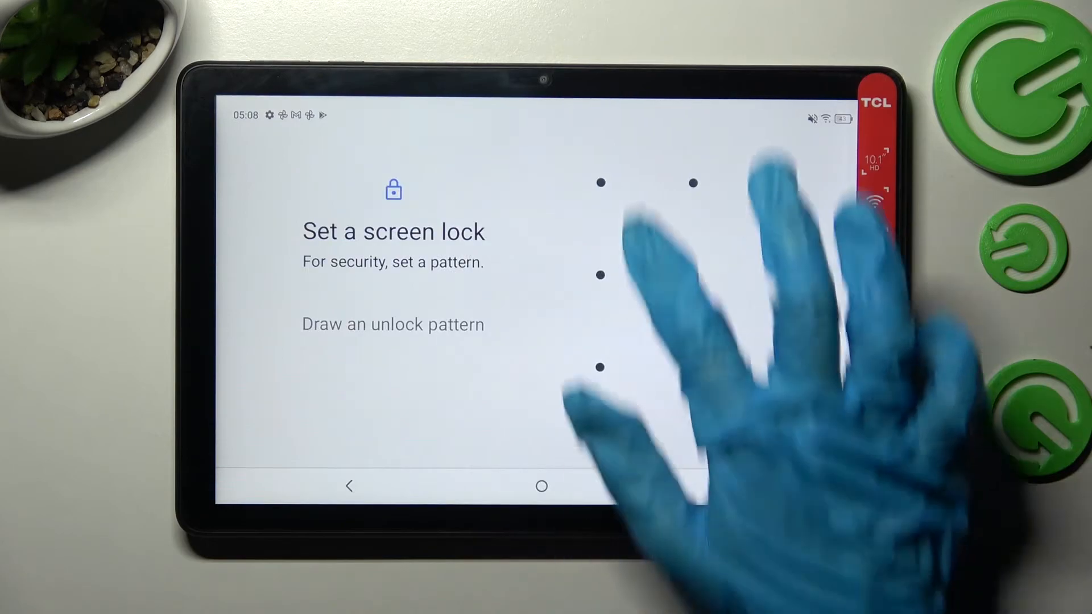
drag(601, 183, 785, 368)
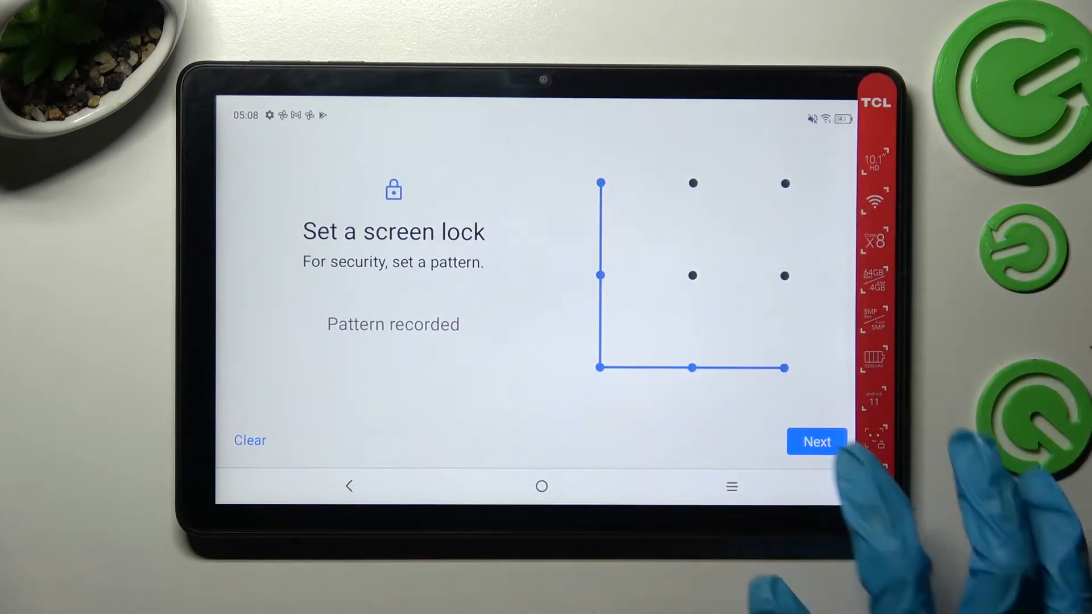
click(816, 441)
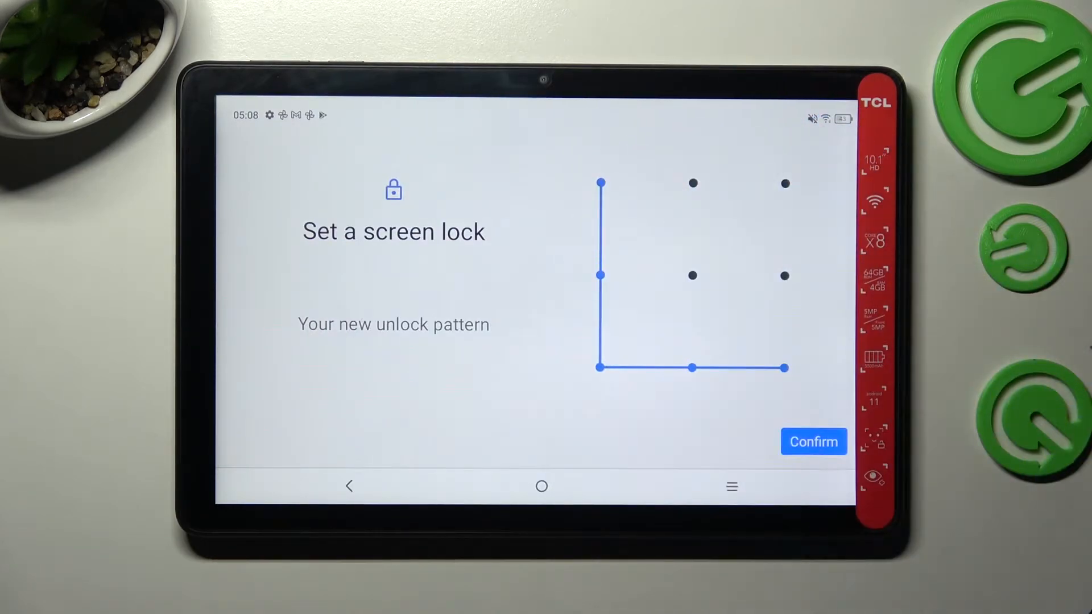
click(813, 441)
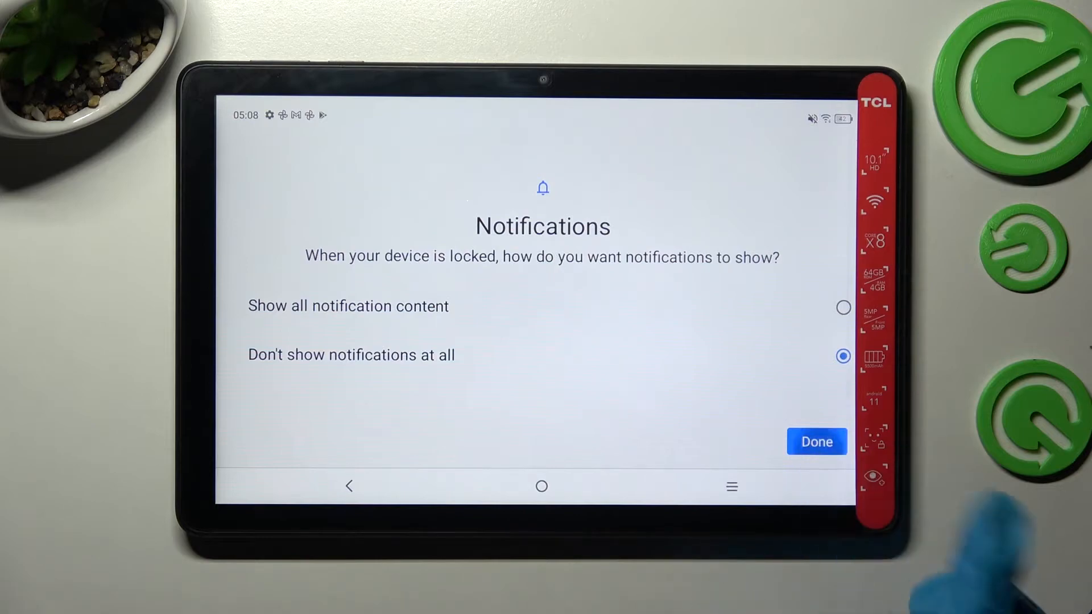
Keep "Don't show notifications at all" and complete setup with Done, returning home.
click(816, 442)
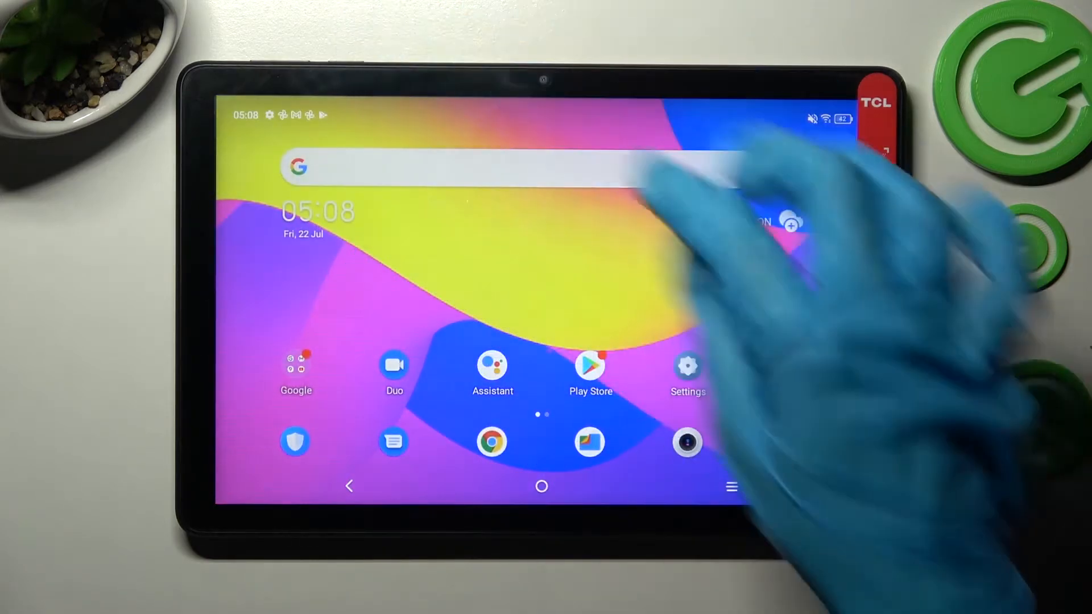